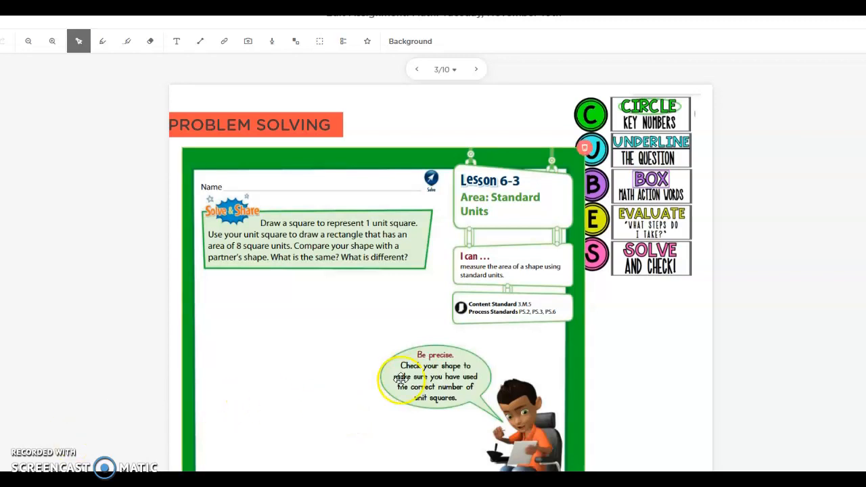
# - Underline '8 square units' in the prompt, then write the 'sq unit' label beside a small square
pyautogui.scroll(-3)
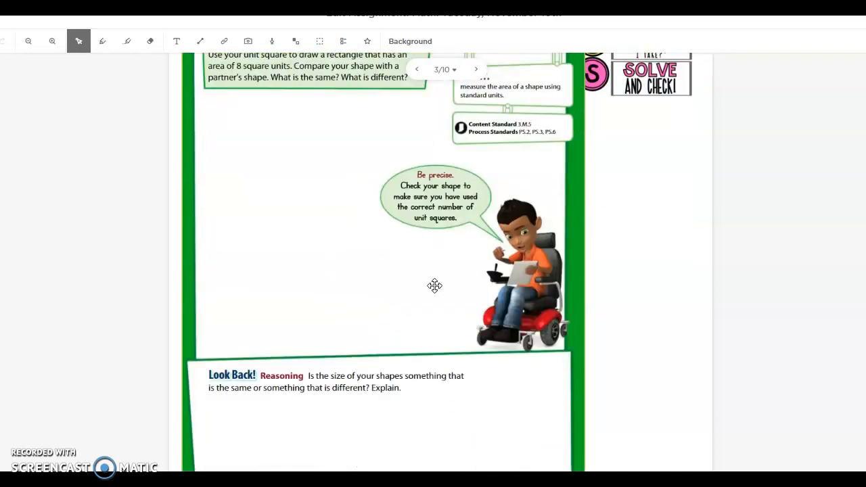
pyautogui.scroll(-3)
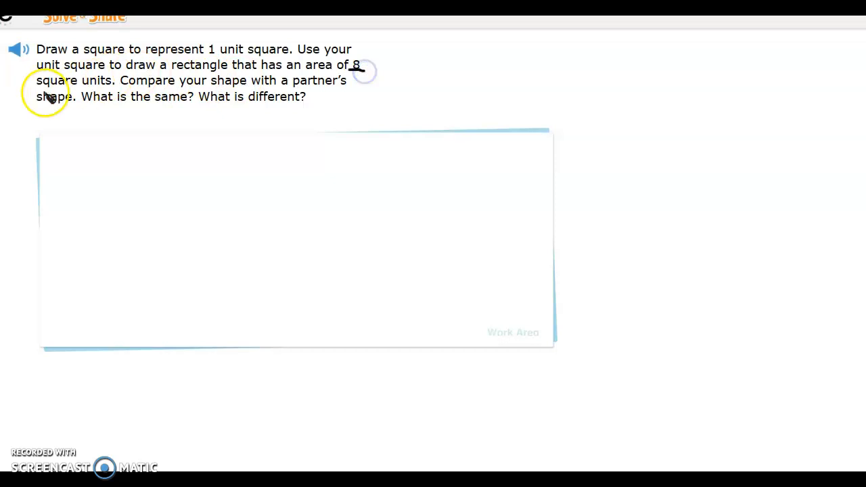
pyautogui.moveTo(31, 90); pyautogui.dragTo(112, 88)
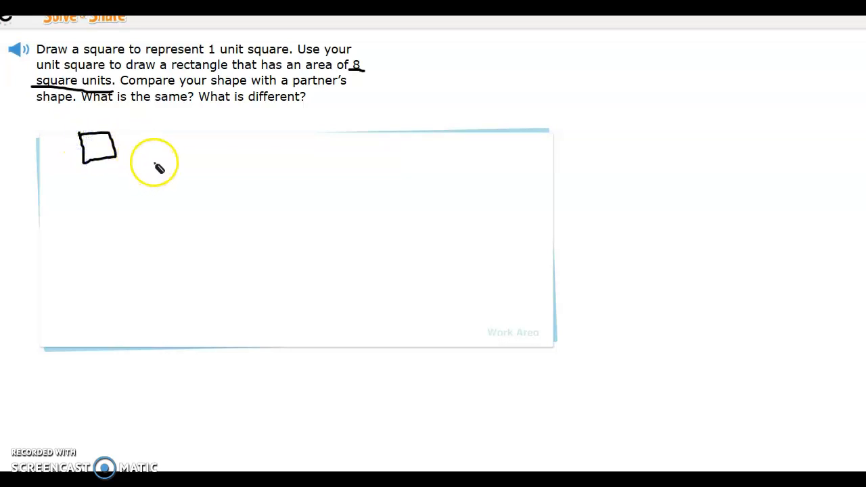
pyautogui.moveTo(145, 150)
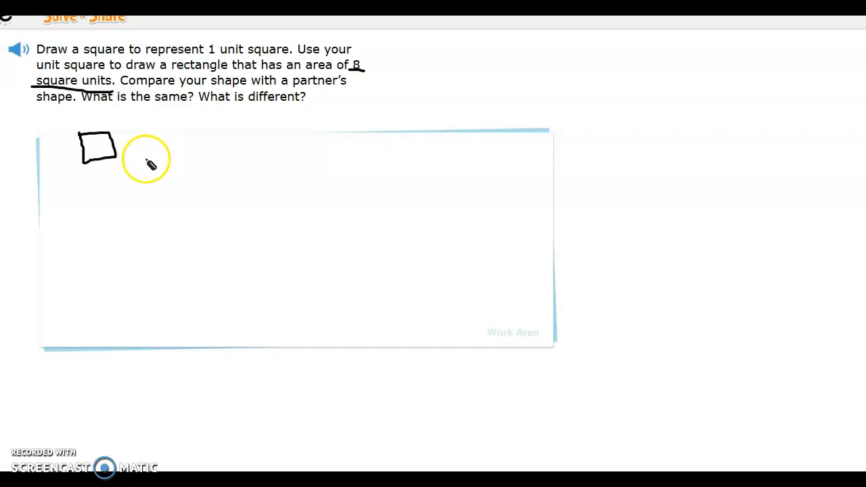
pyautogui.moveTo(136, 152)
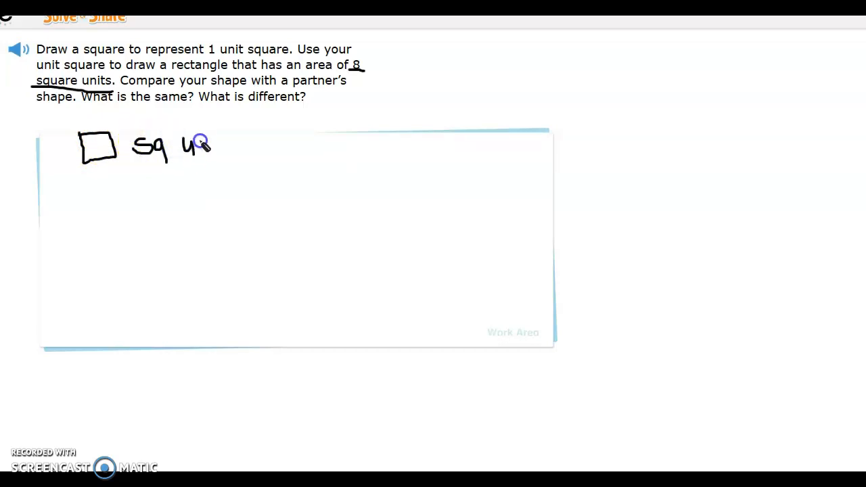
pyautogui.moveTo(199, 146); pyautogui.dragTo(223, 132)
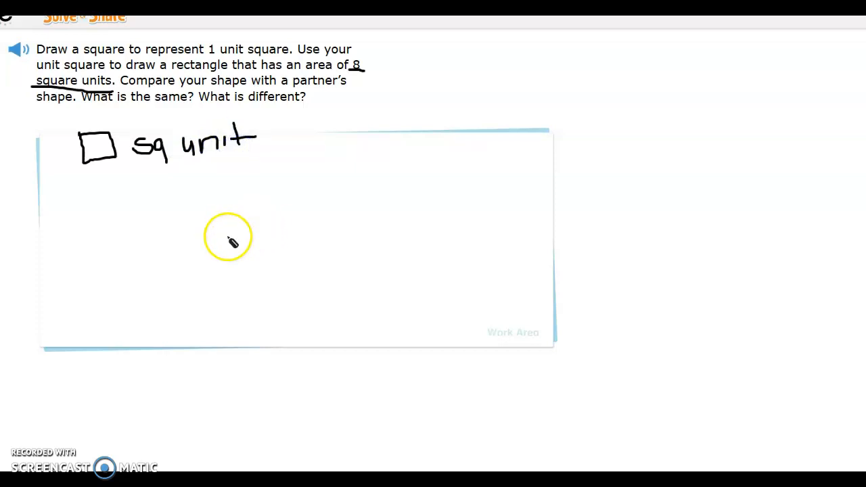
pyautogui.moveTo(144, 253)
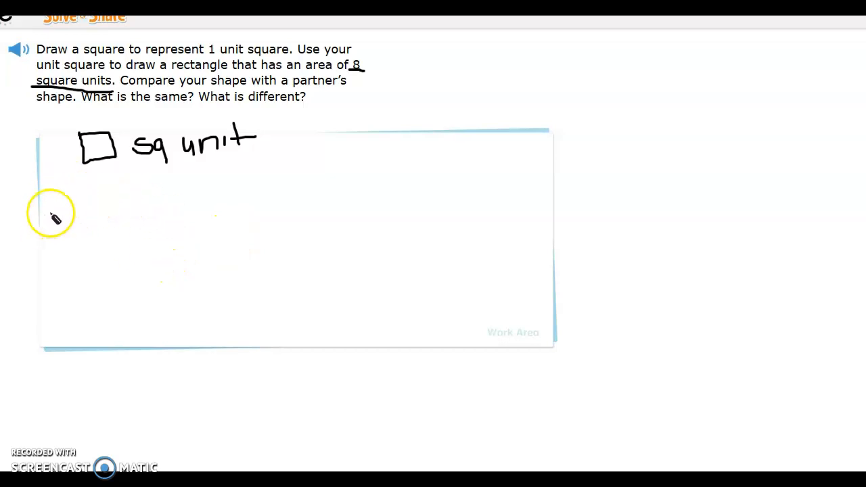
# - Draw a tall 2-by-4 rectangle and add lines splitting it into eight squares
pyautogui.moveTo(65, 188); pyautogui.dragTo(117, 189)
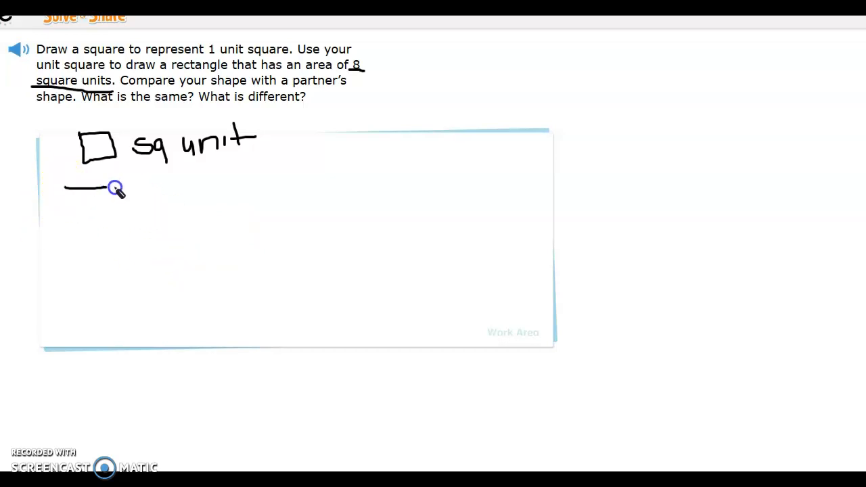
pyautogui.moveTo(138, 188); pyautogui.dragTo(138, 240)
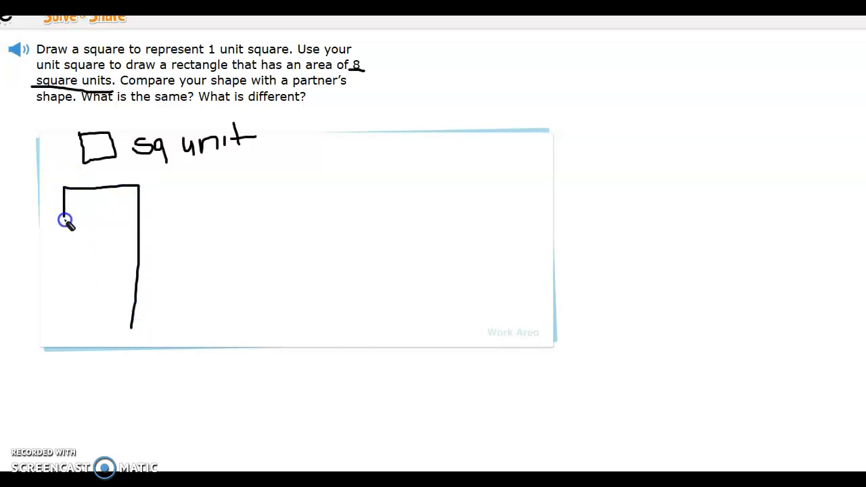
pyautogui.moveTo(66, 219); pyautogui.dragTo(132, 331)
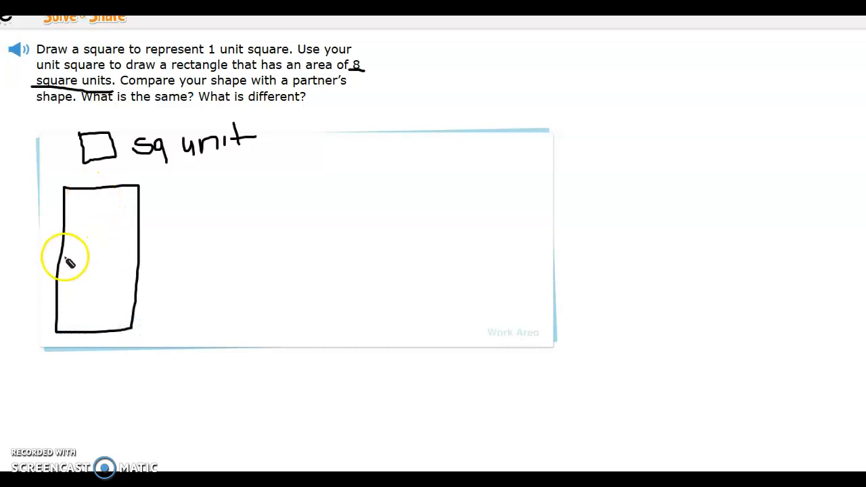
pyautogui.moveTo(64, 256); pyautogui.dragTo(139, 254)
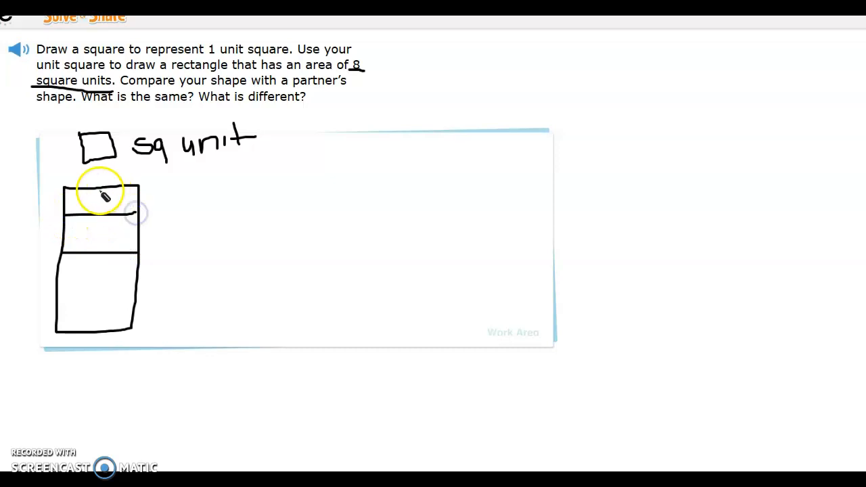
pyautogui.moveTo(102, 189); pyautogui.dragTo(100, 251)
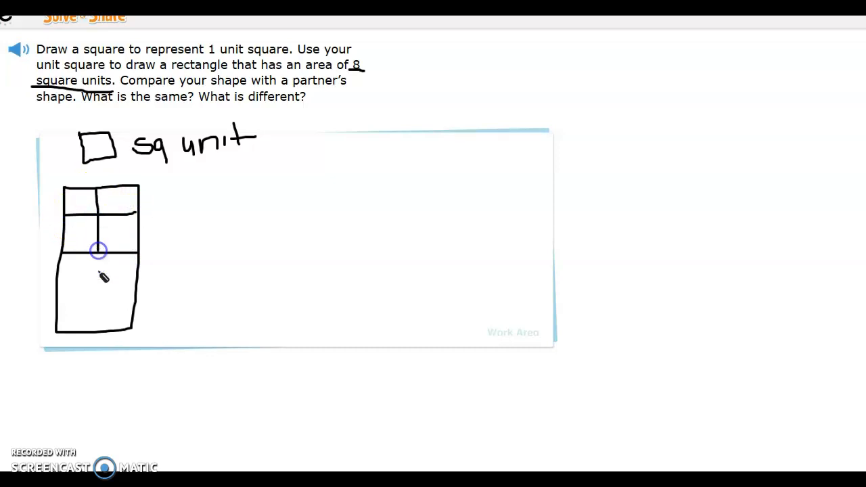
pyautogui.moveTo(61, 293); pyautogui.dragTo(135, 293)
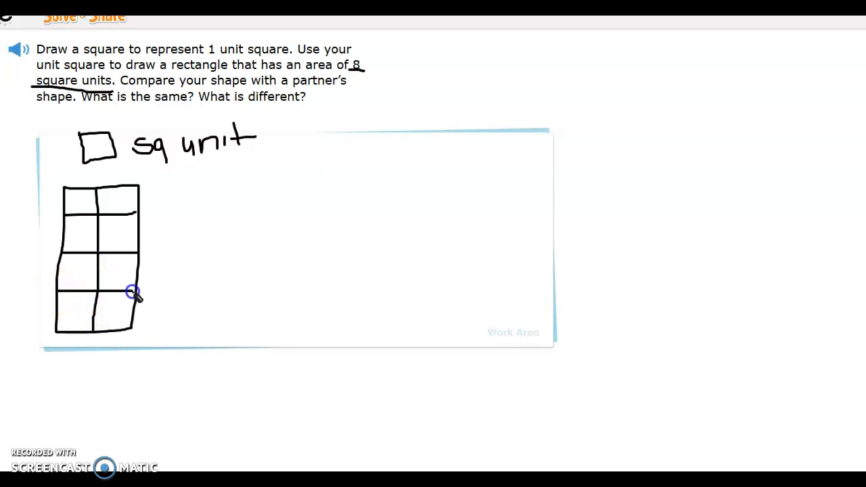
pyautogui.moveTo(64, 197)
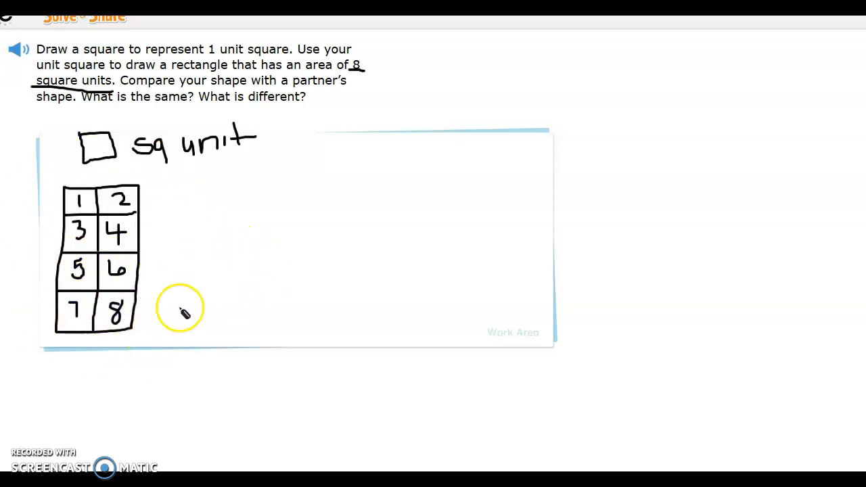
pyautogui.moveTo(57, 230)
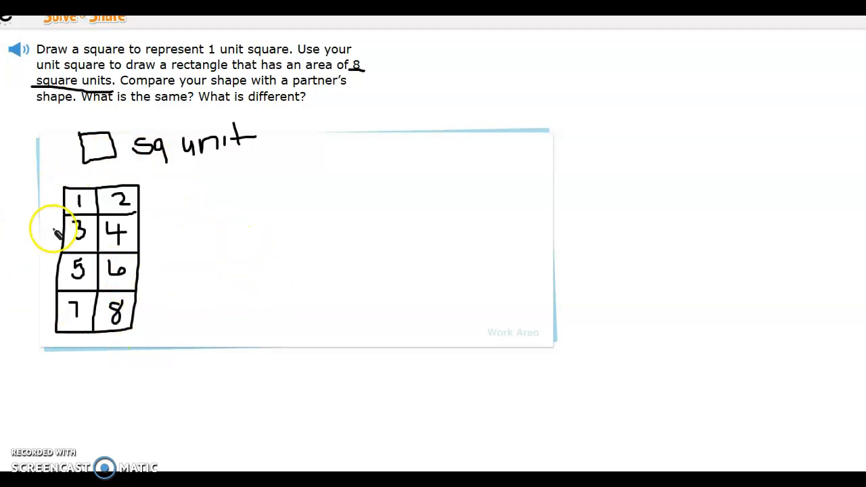
pyautogui.moveTo(247, 318)
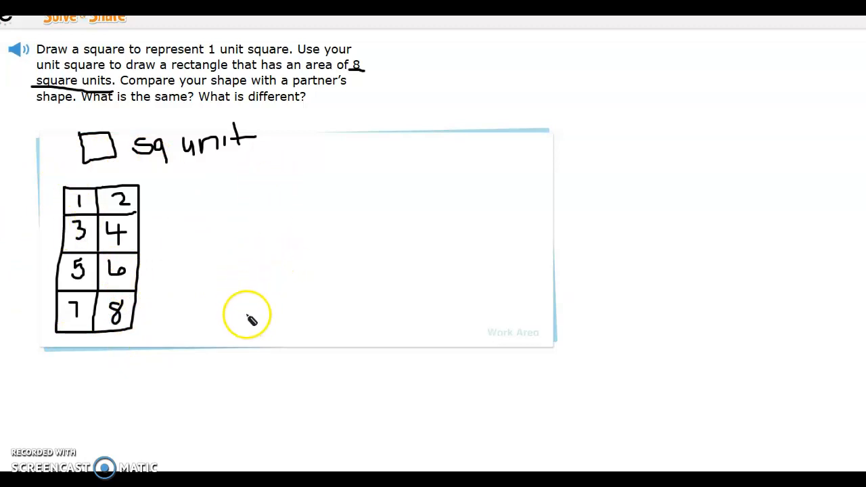
pyautogui.moveTo(215, 313)
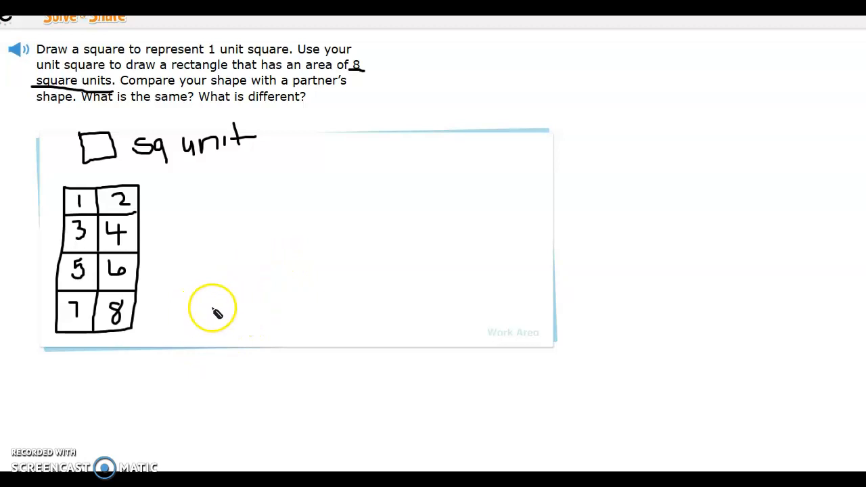
pyautogui.moveTo(92, 142)
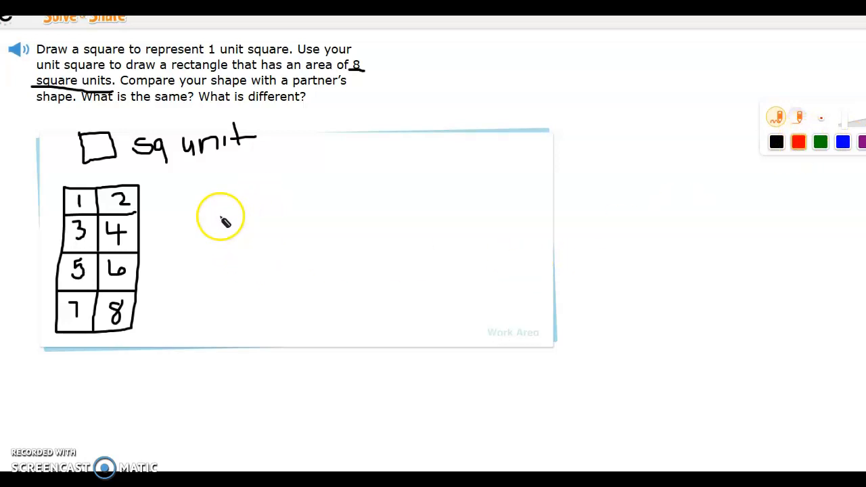
# - Draw a red 4-by-2 rectangle, split into four sections by one horizontal and one vertical line
pyautogui.moveTo(220, 209); pyautogui.dragTo(325, 296)
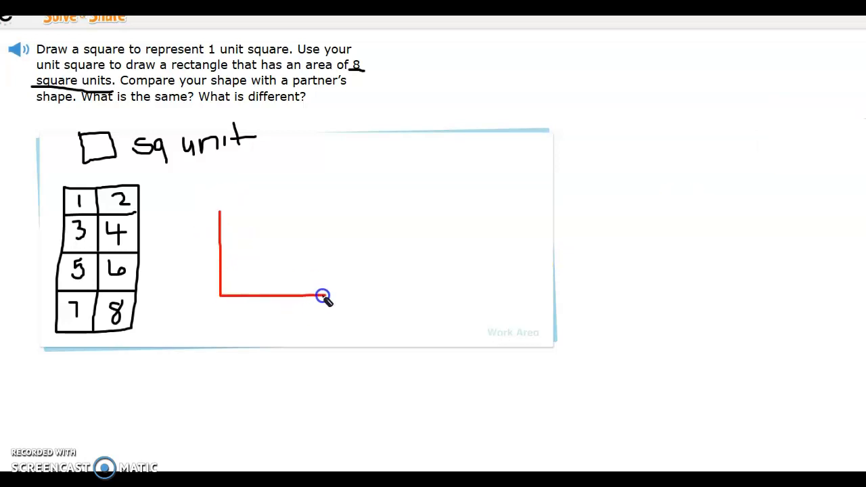
pyautogui.moveTo(323, 296); pyautogui.dragTo(426, 201)
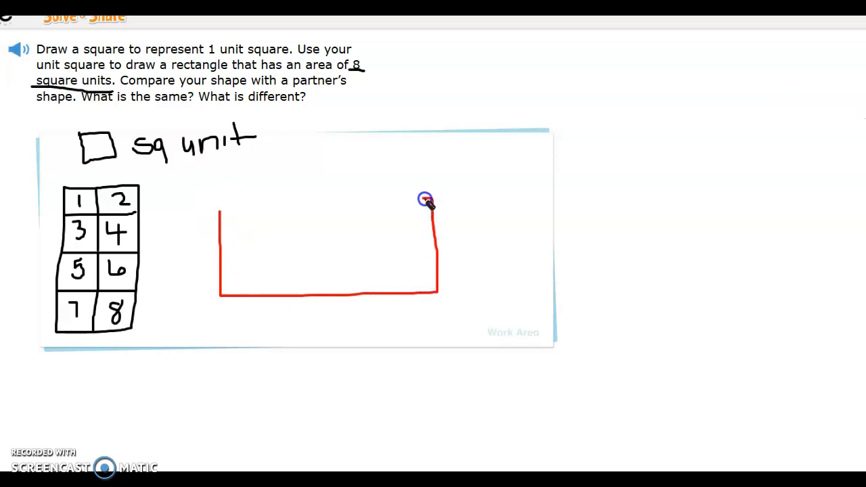
pyautogui.moveTo(425, 201); pyautogui.dragTo(220, 209)
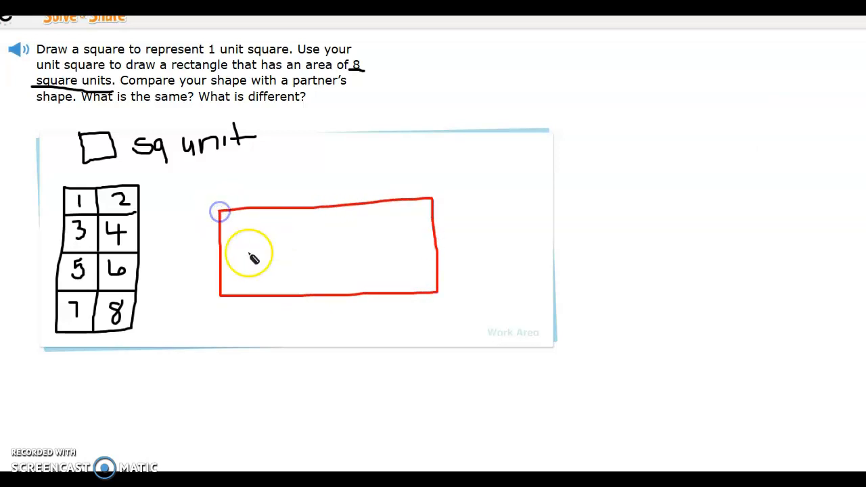
pyautogui.moveTo(220, 252); pyautogui.dragTo(433, 246)
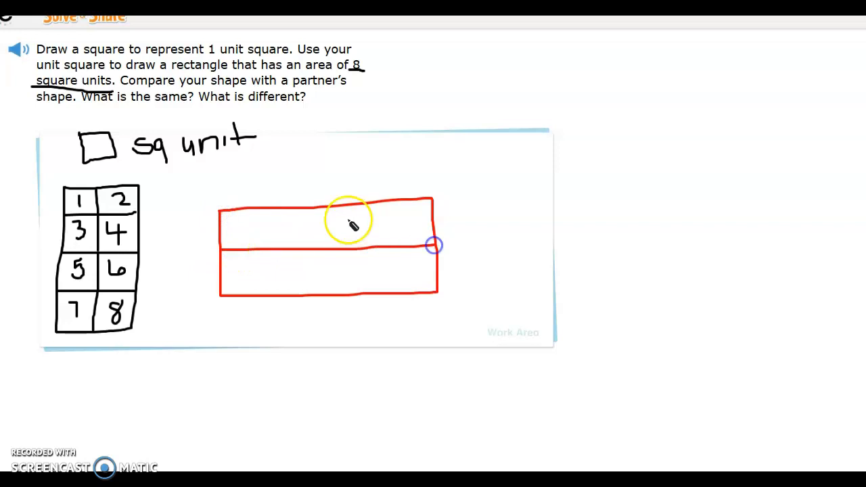
pyautogui.moveTo(321, 203); pyautogui.dragTo(325, 294)
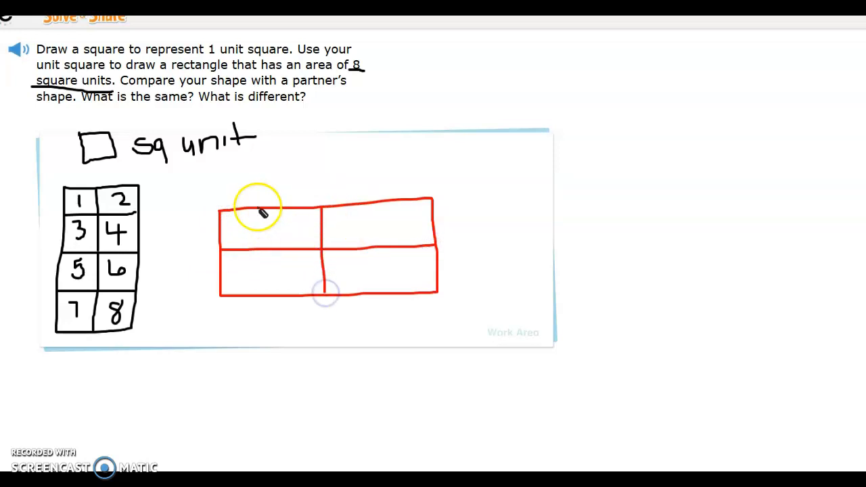